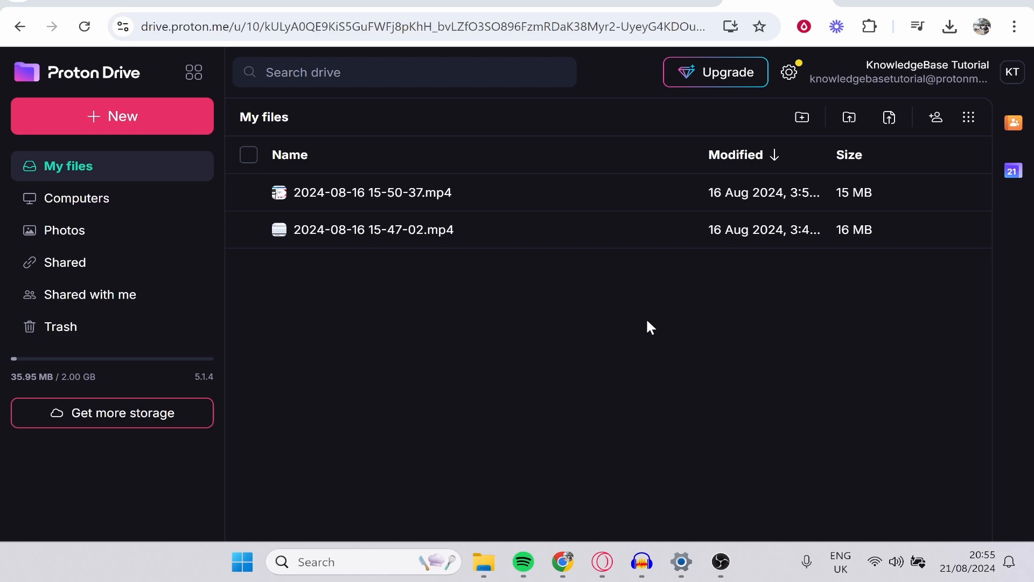
mouse_move(474, 277)
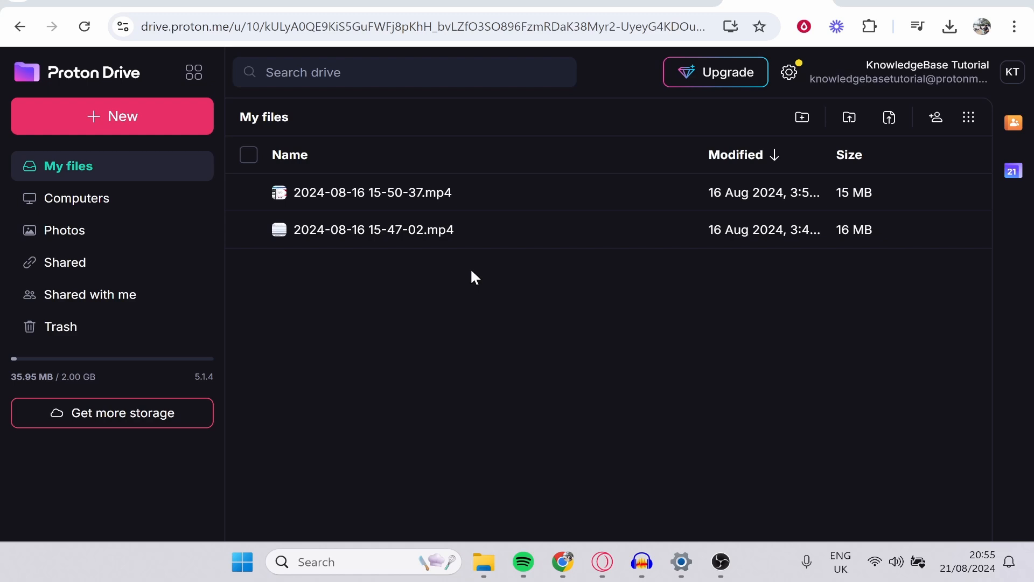
mouse_move(465, 406)
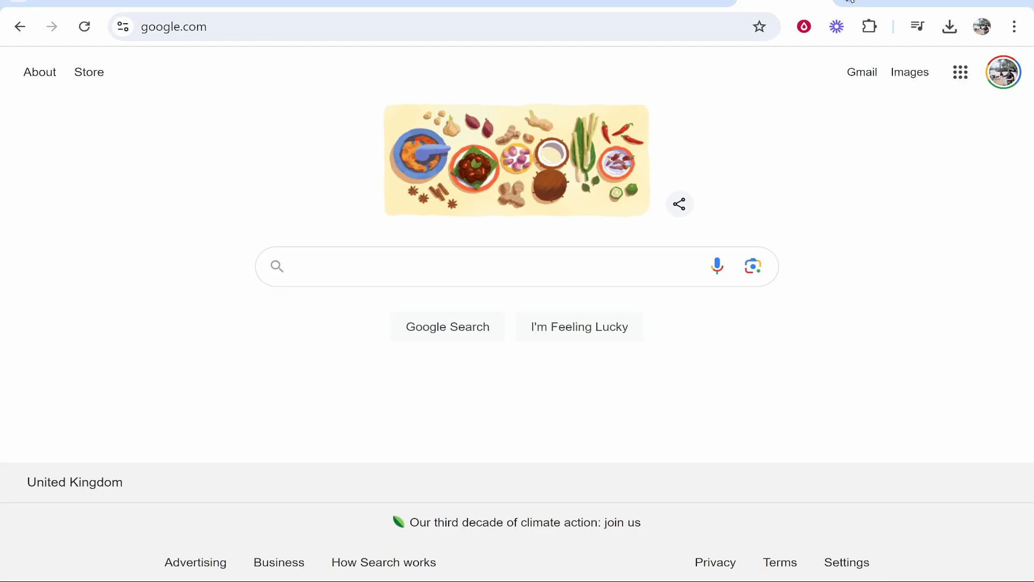
Search Google for 'protonmail', reach the official Proton Mail site and sign in
type("protonmail")
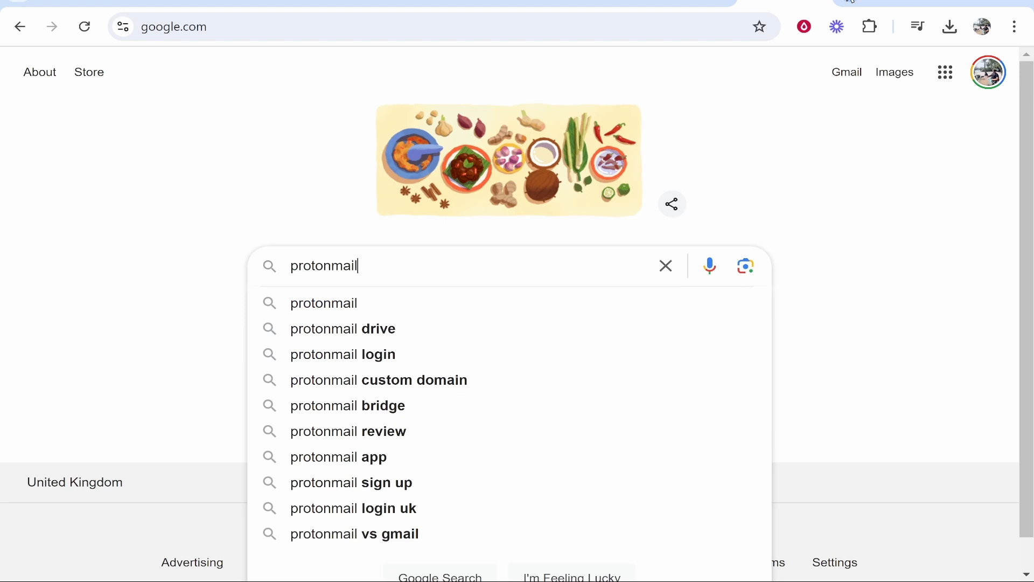
key("Enter")
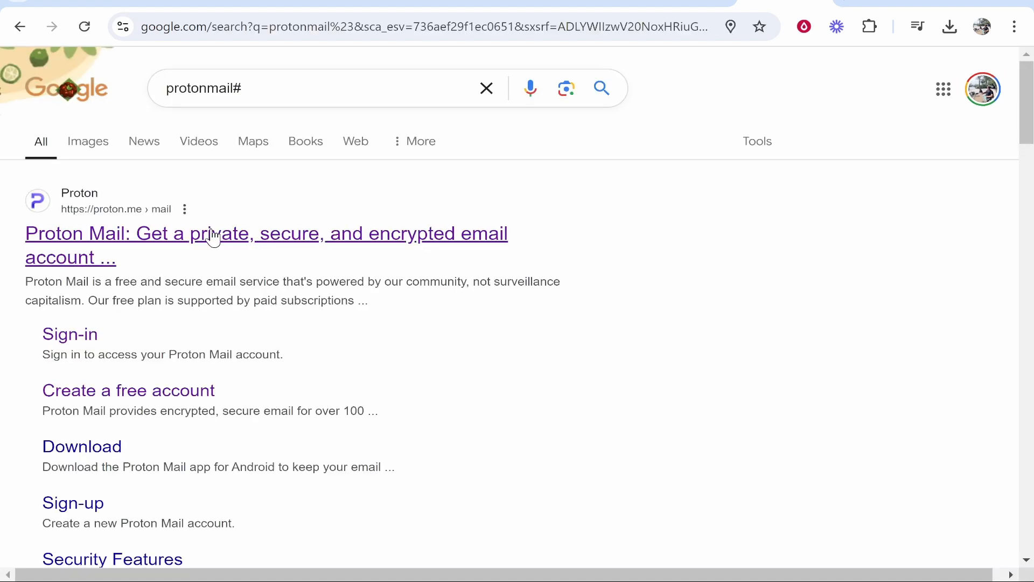
left_click(266, 233)
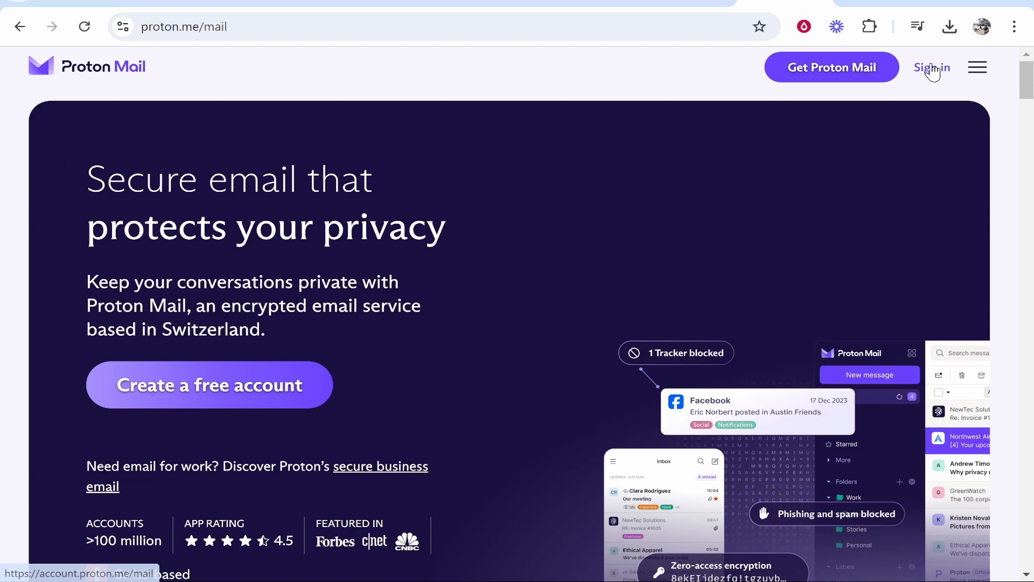
left_click(931, 67)
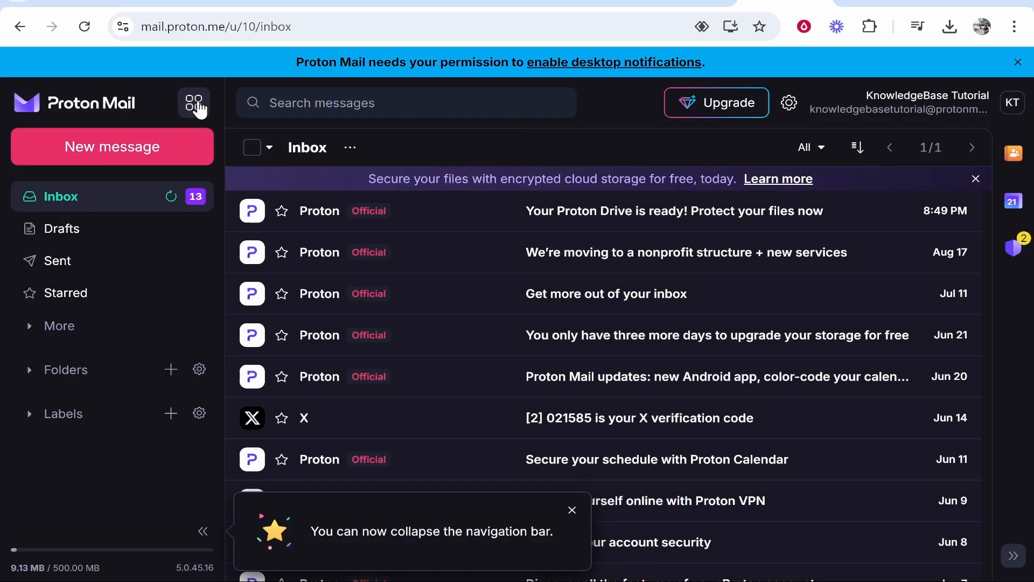
Switch from the Proton Mail inbox to Proton Drive via the app switcher
left_click(193, 103)
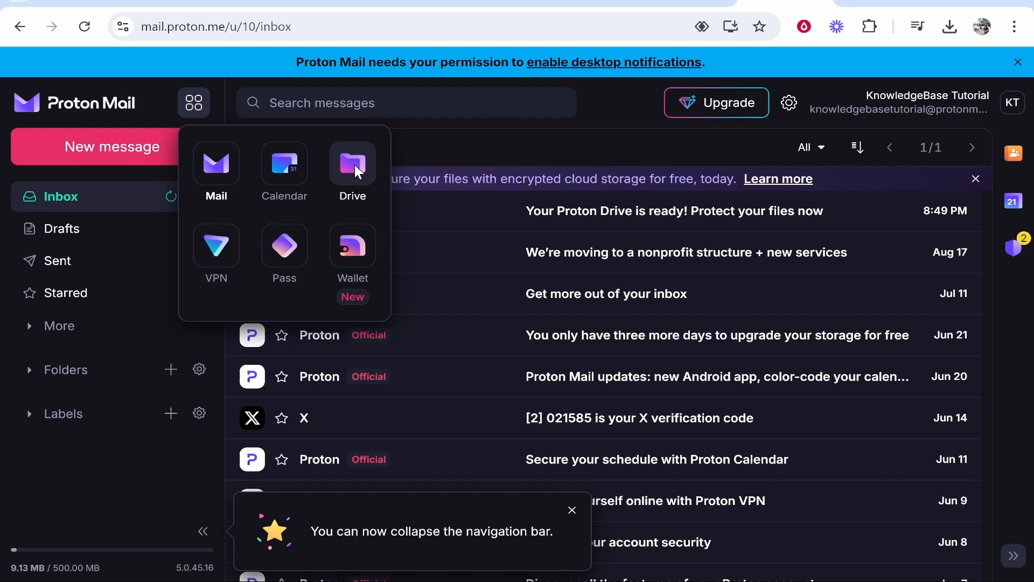
left_click(352, 163)
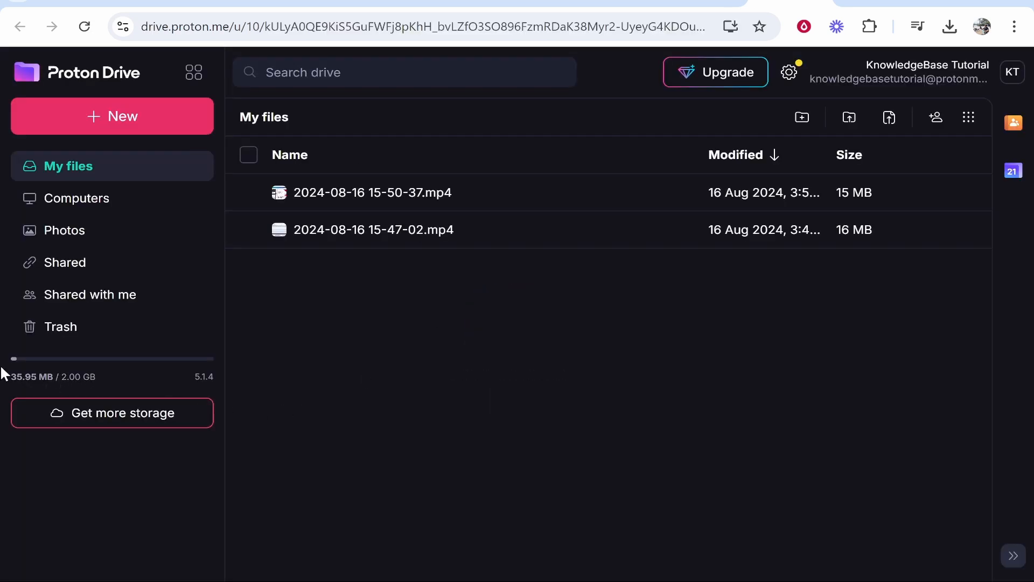
Create a new folder named 'Work' in My files using the + New menu
left_click(111, 117)
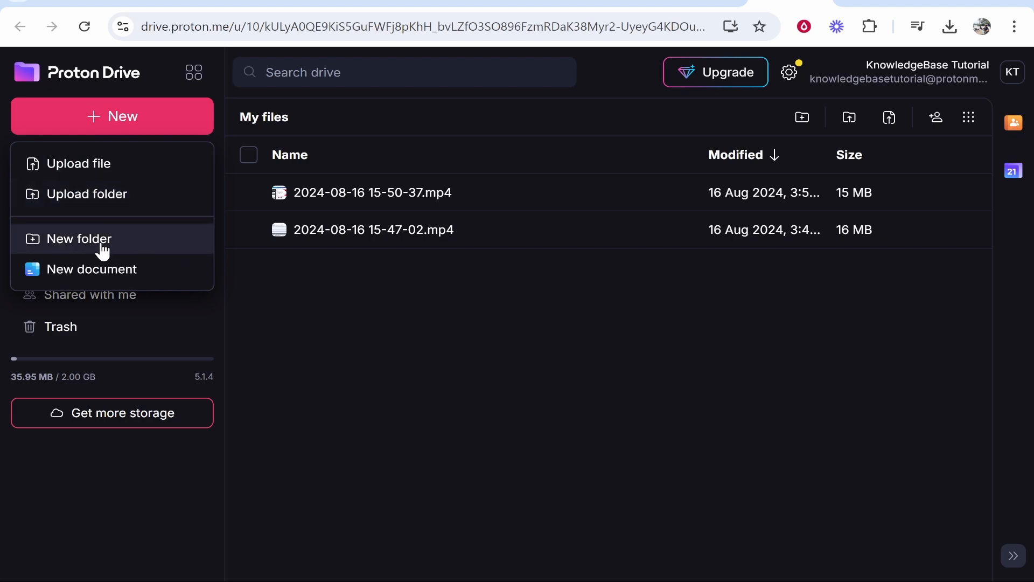
left_click(82, 238)
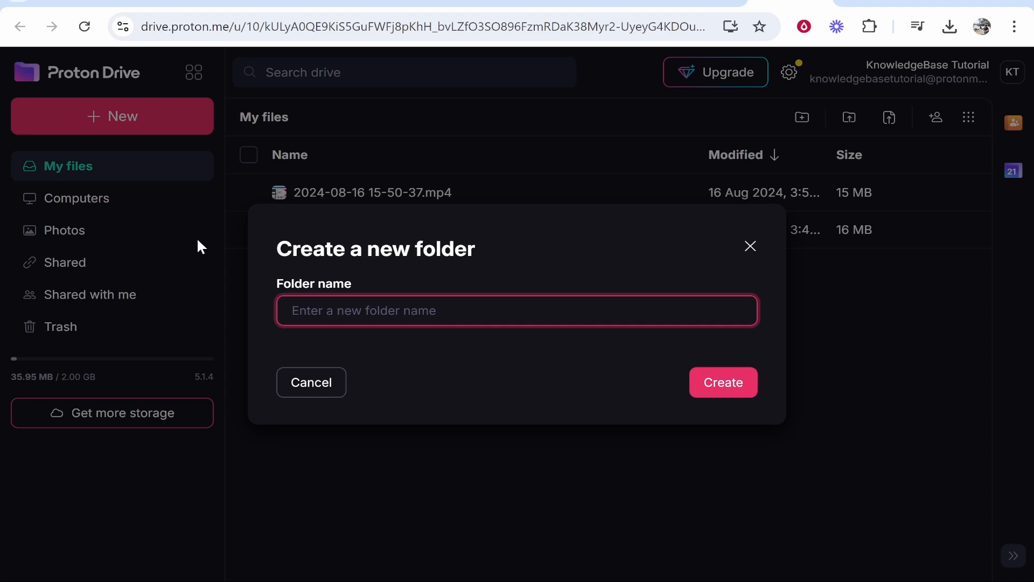
type("Wo")
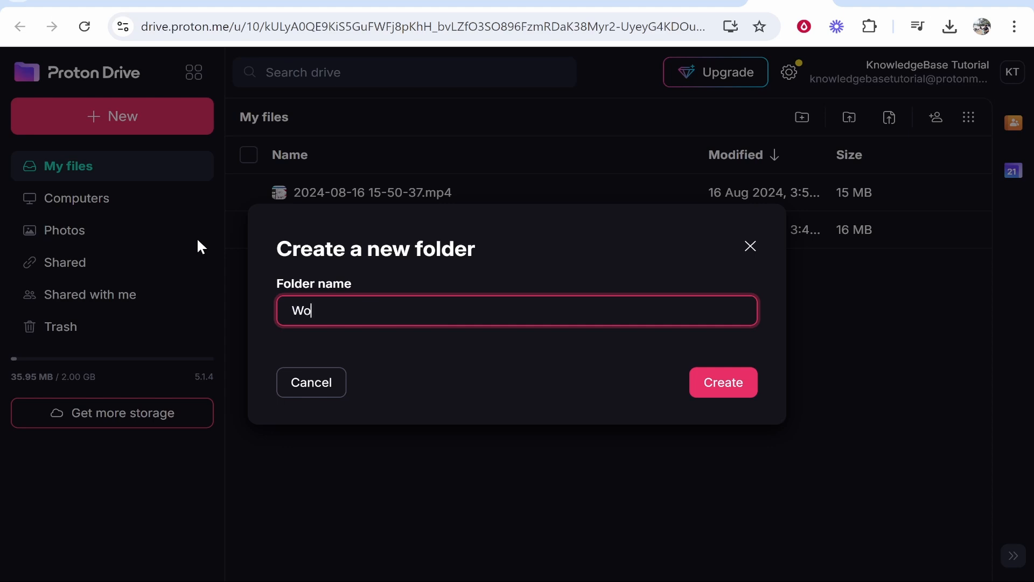
left_click(723, 381)
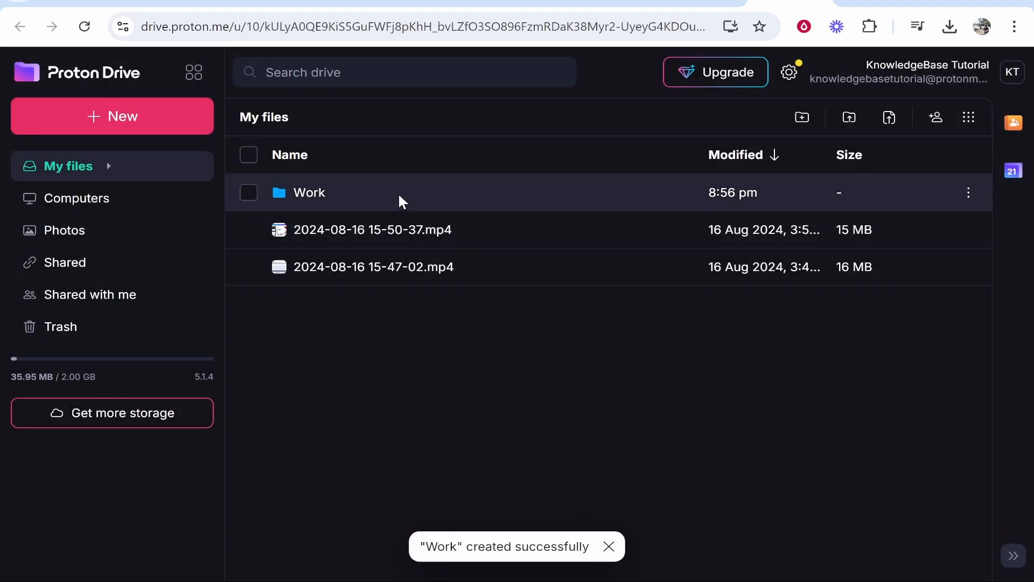
Upload the 'how to use proton drive' folder and video/audio files into Work, then return to My files
double_click(309, 192)
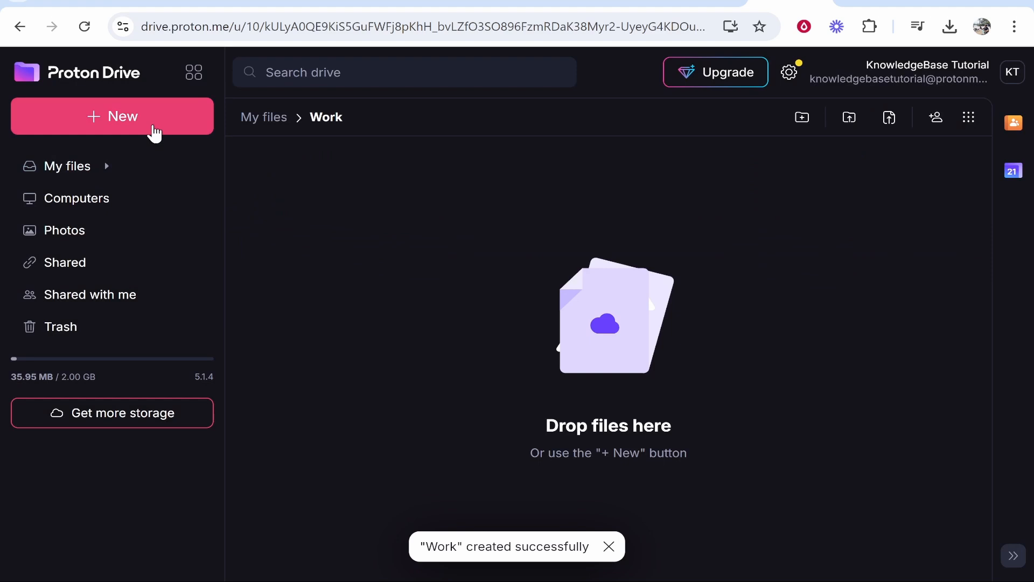
left_click(112, 117)
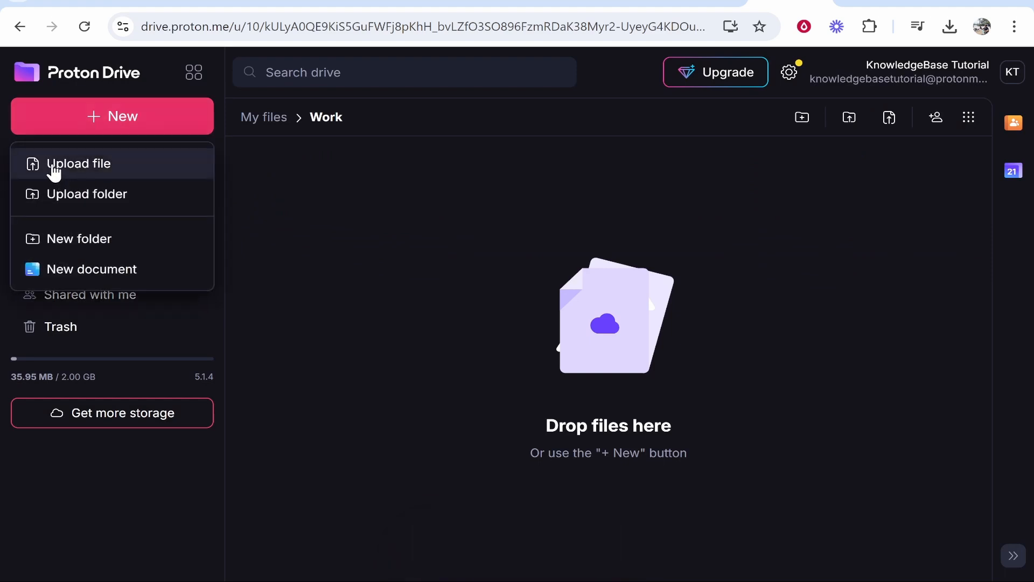
left_click(112, 117)
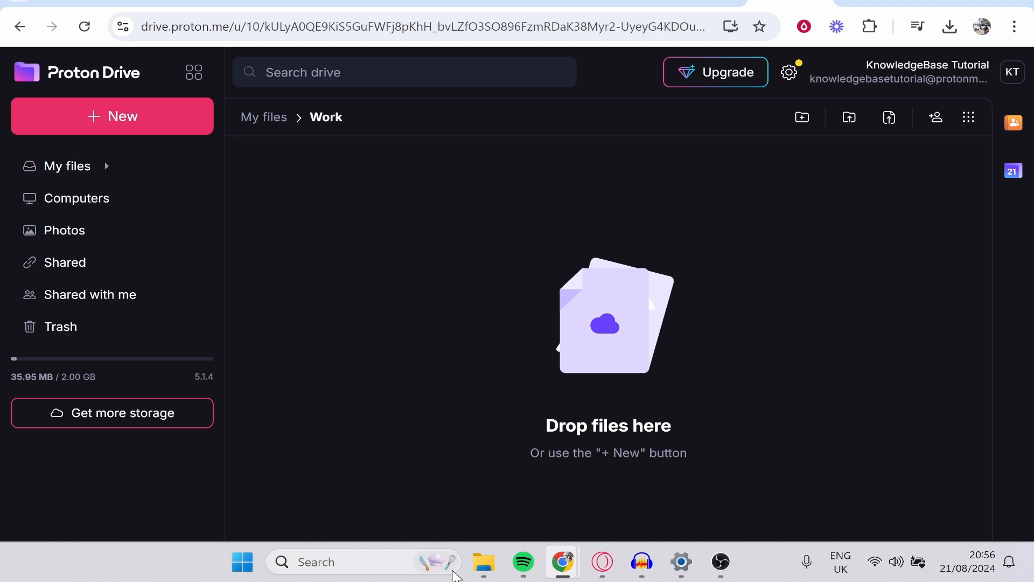
left_click(483, 565)
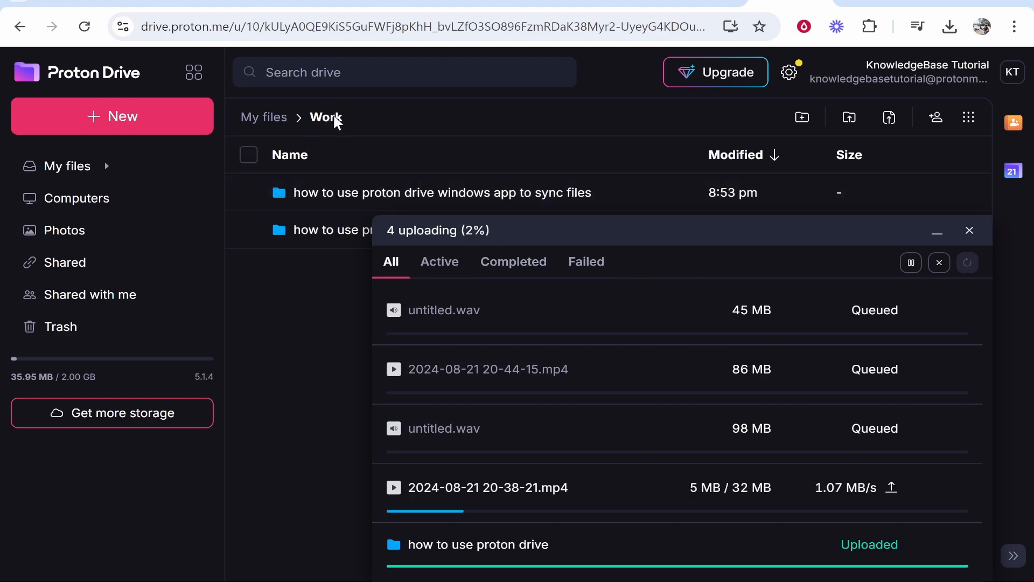
left_click(19, 26)
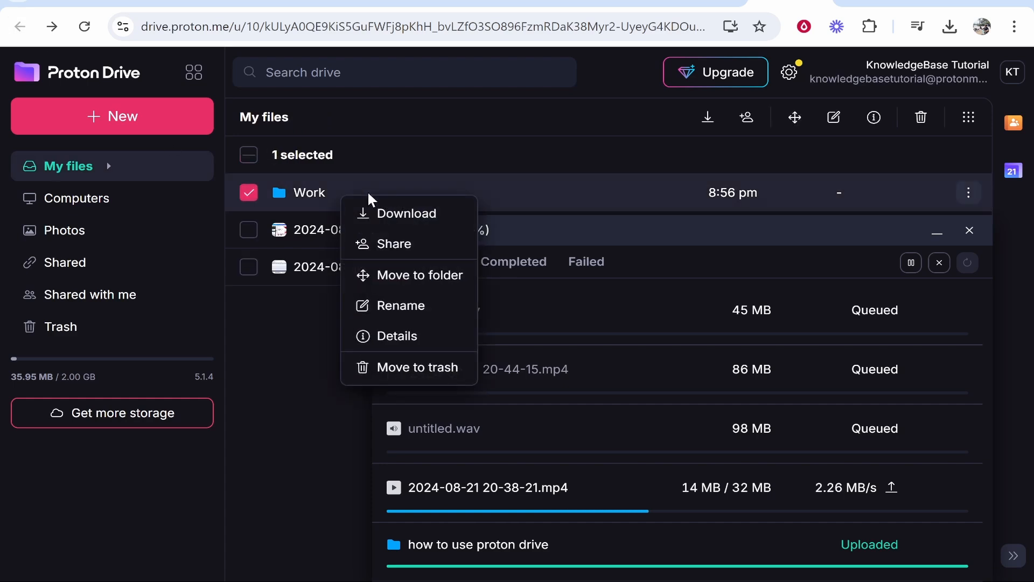
Share the Work folder by enabling a public link anyone with the link can view
left_click(393, 244)
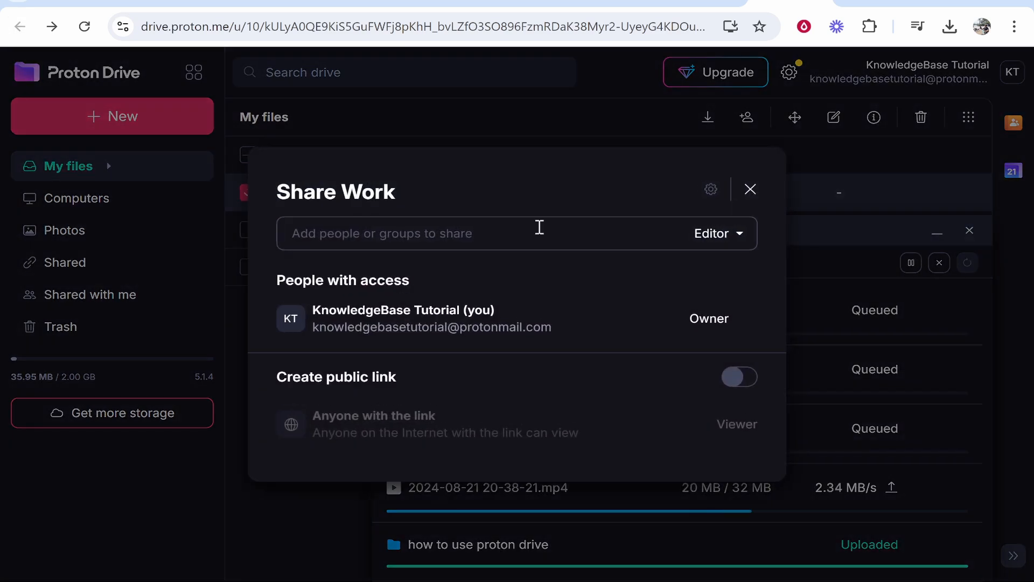
mouse_move(402, 198)
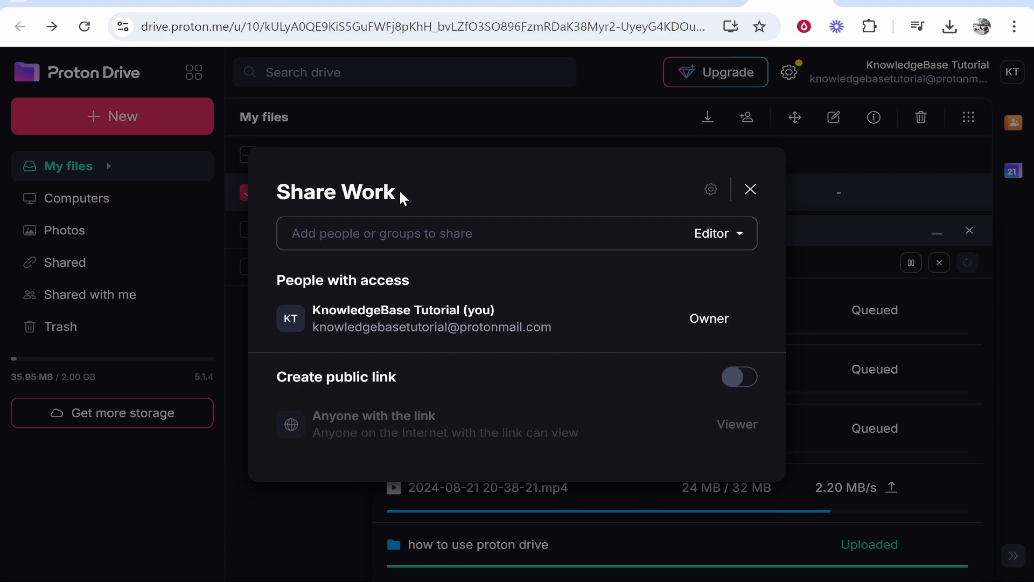
left_click(715, 233)
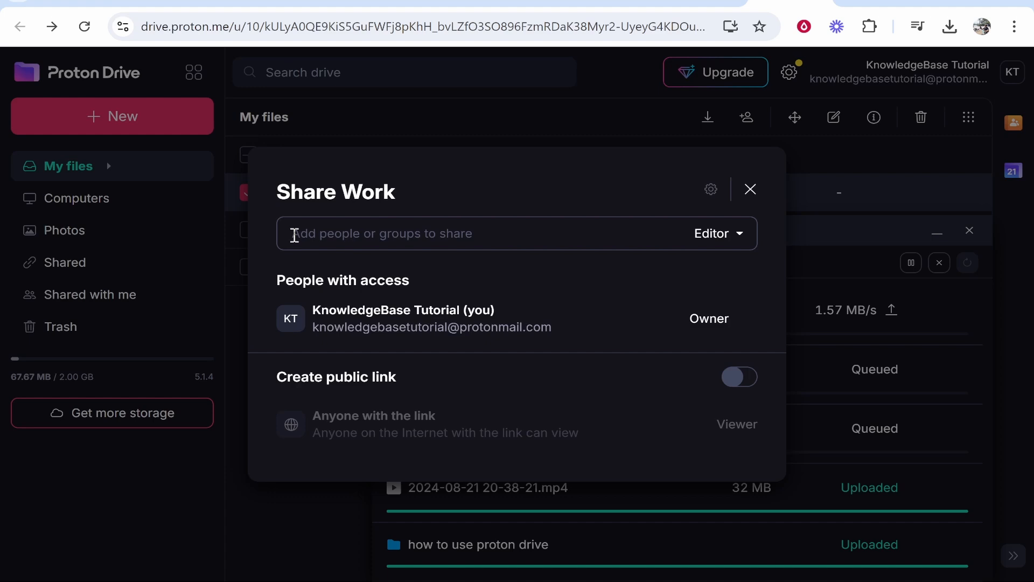
mouse_move(481, 264)
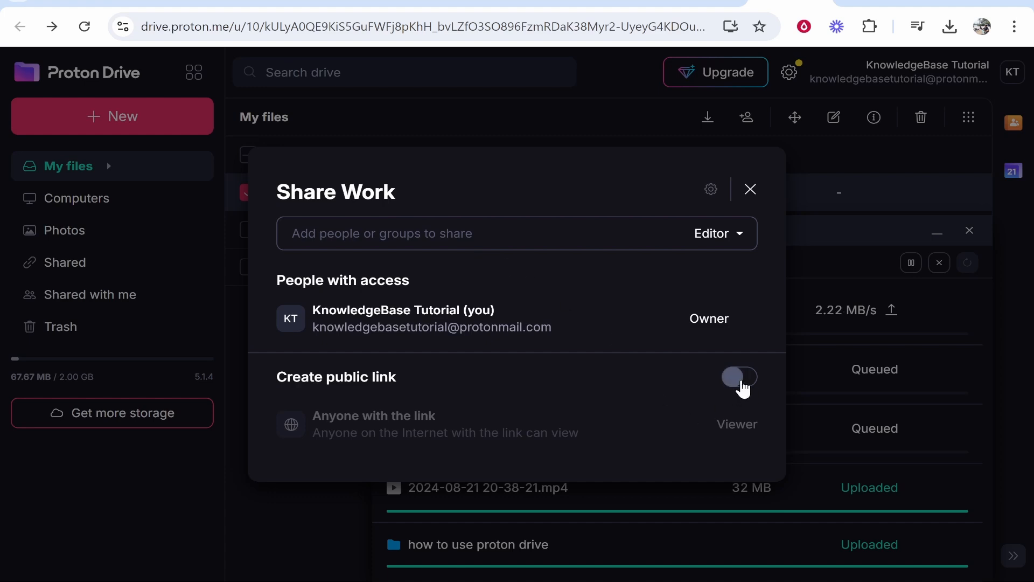
left_click(739, 377)
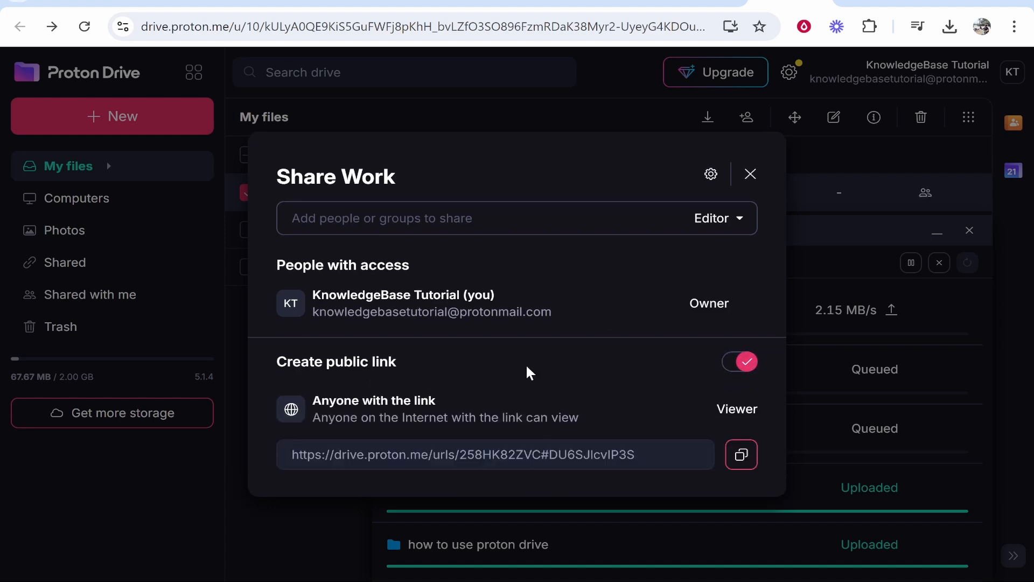